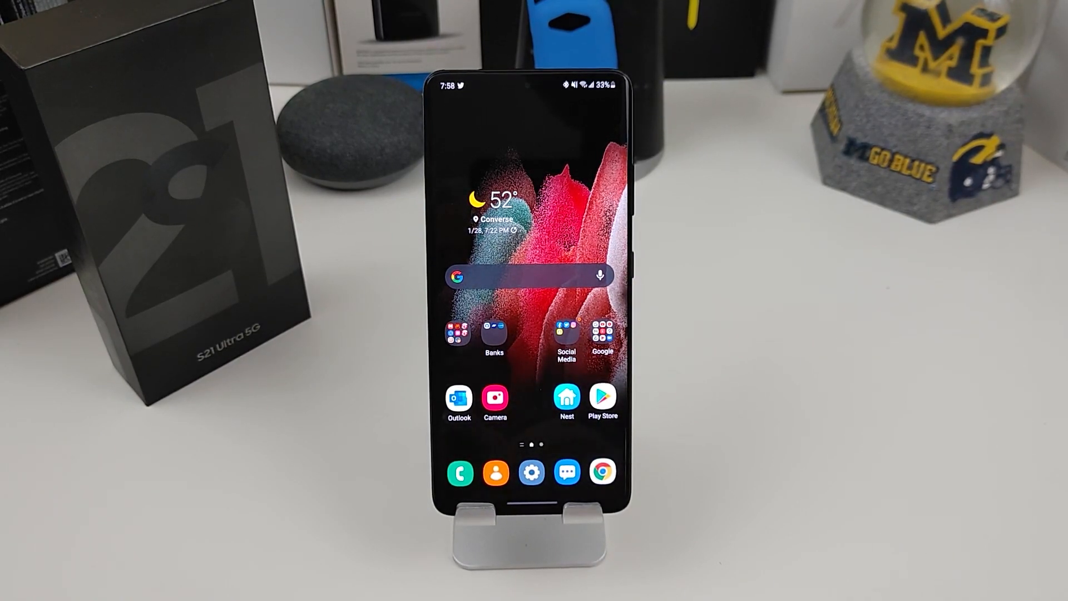
Step: Switch the navigation type from buttons to Swipe gestures in Navigation bar settings
left_click(527, 491)
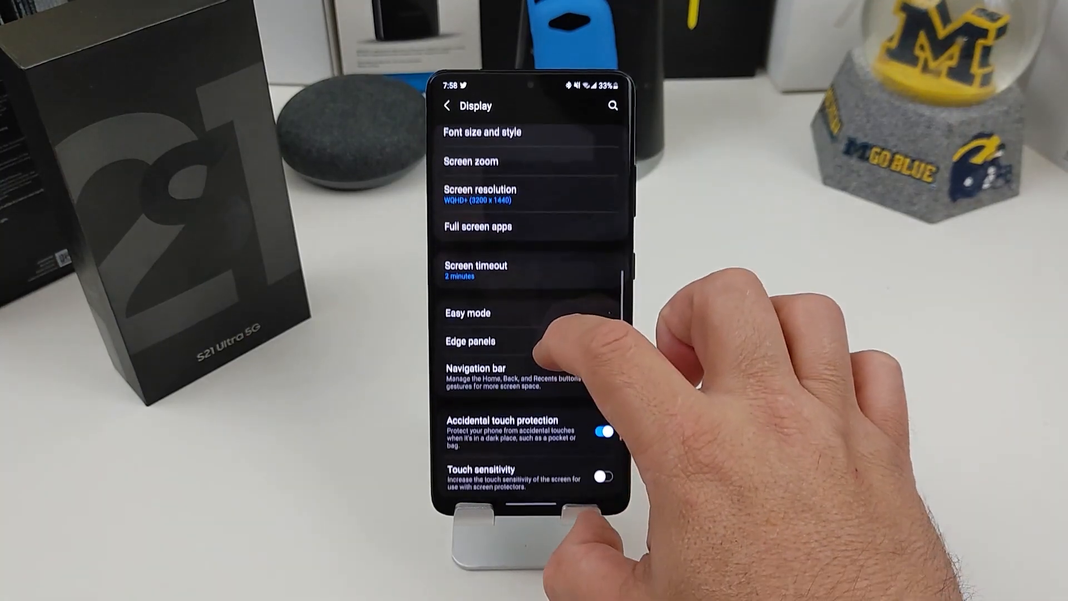
left_click(475, 368)
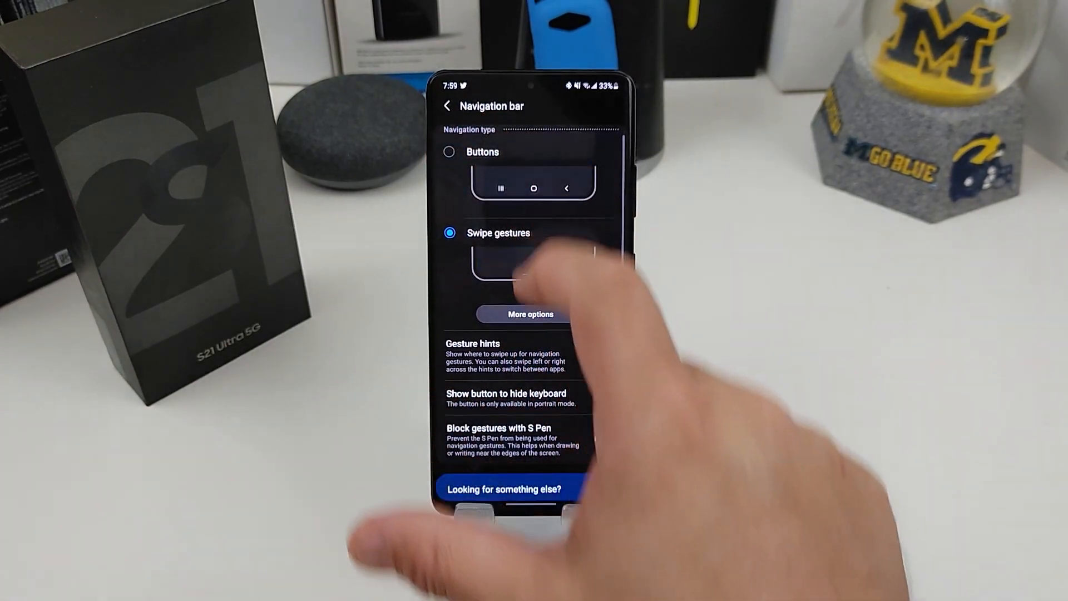
left_click(448, 151)
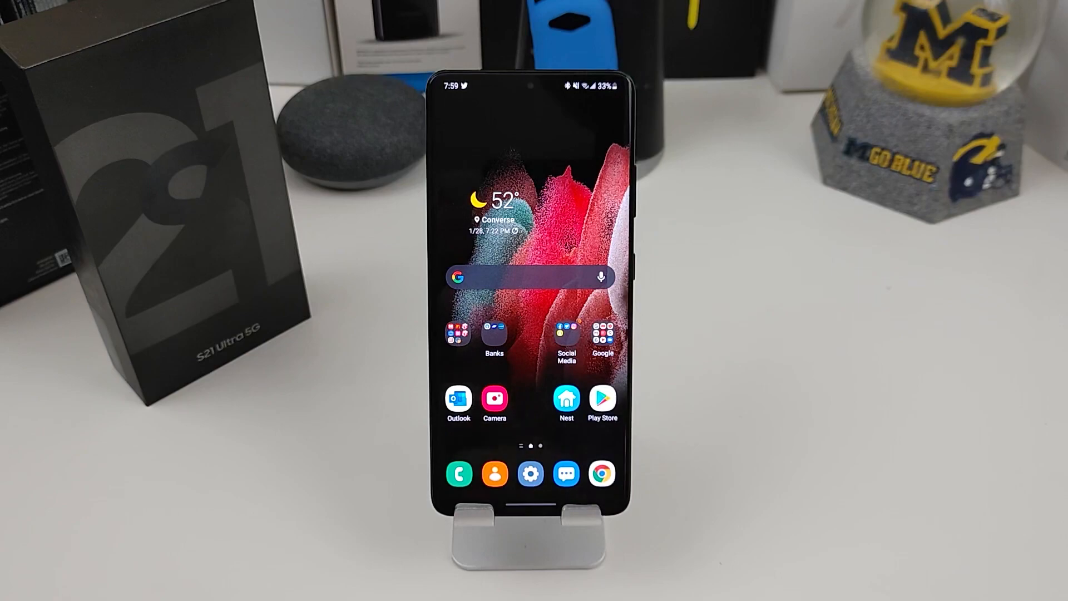
Step: Apply the WQHD+ (3200 x 1440) screen resolution in Display settings
left_click(531, 472)
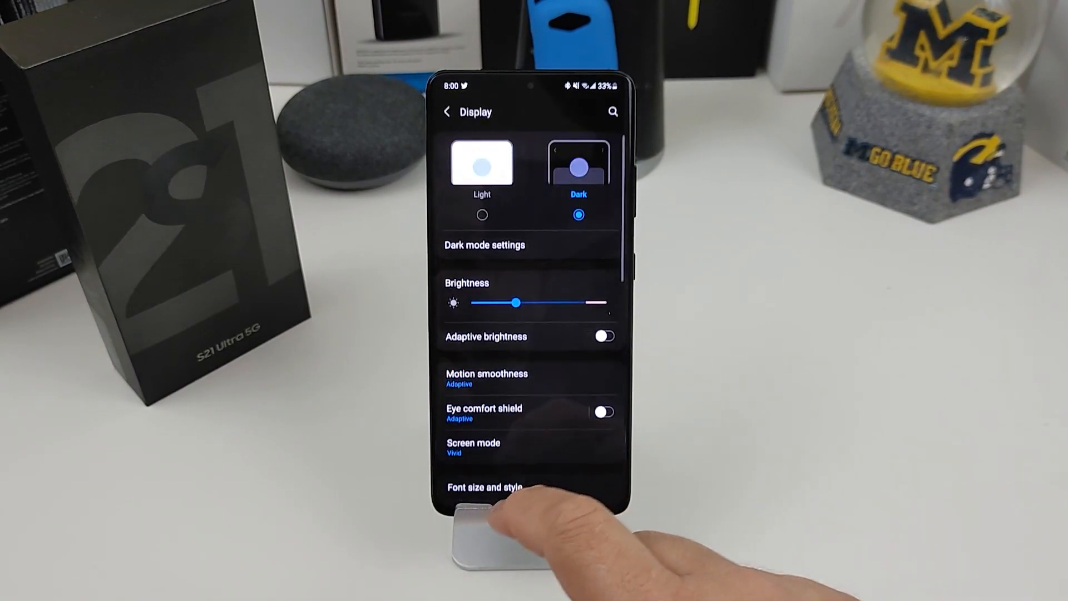
scroll("up", 3)
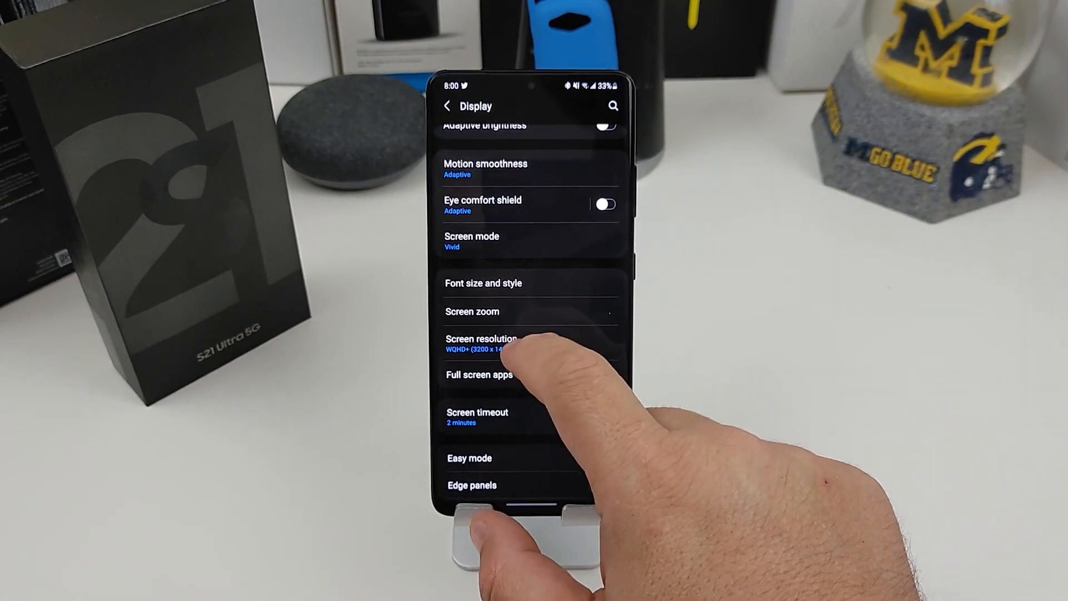
left_click(481, 343)
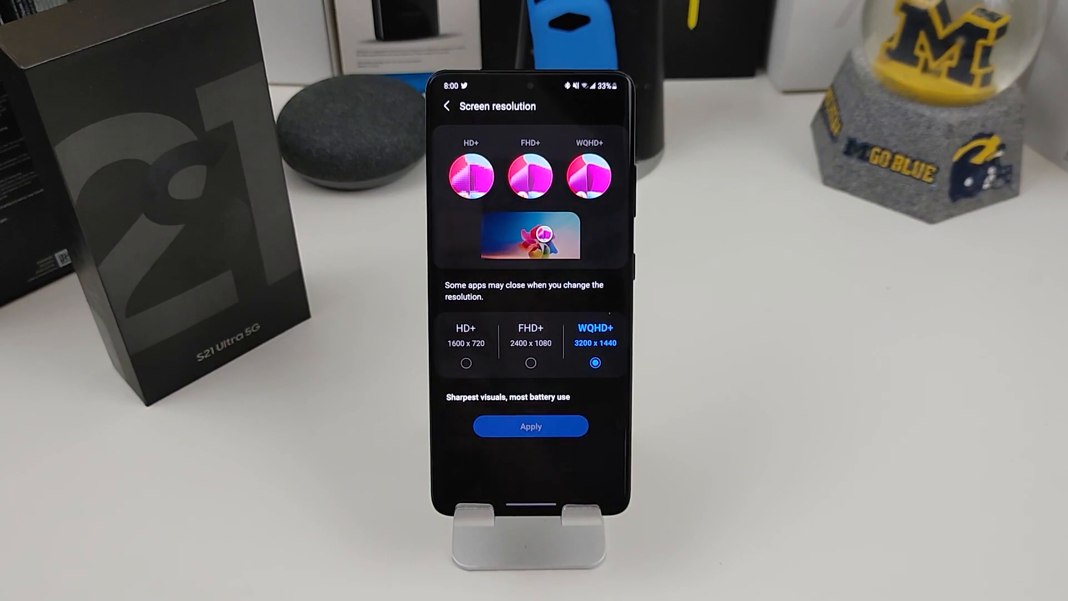
left_click(529, 426)
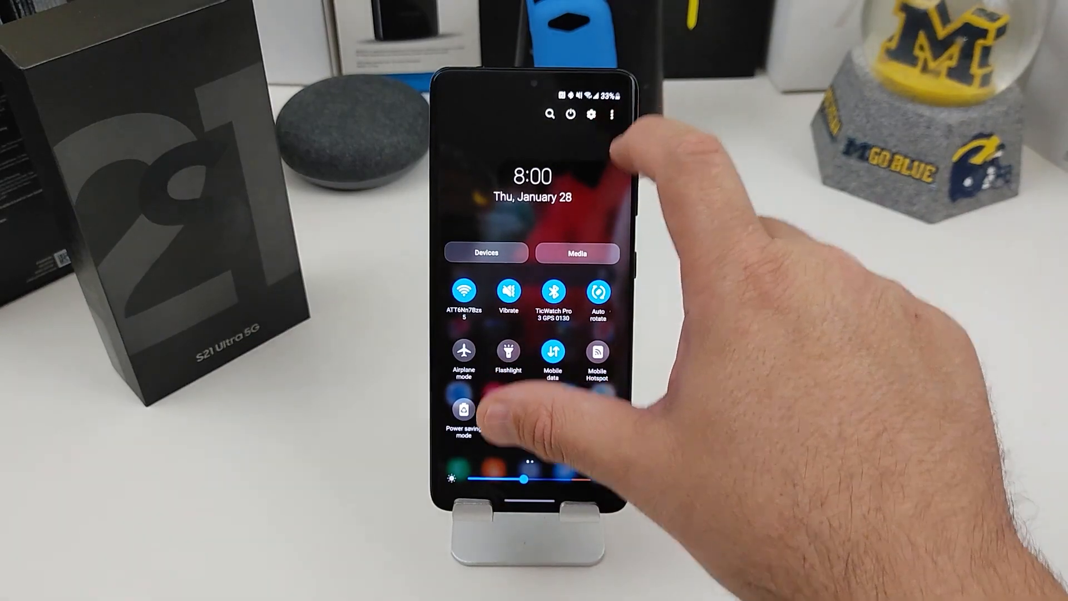
Step: Enable brightness control and Devices/Media buttons in the quick panel layout and confirm
left_click(610, 114)
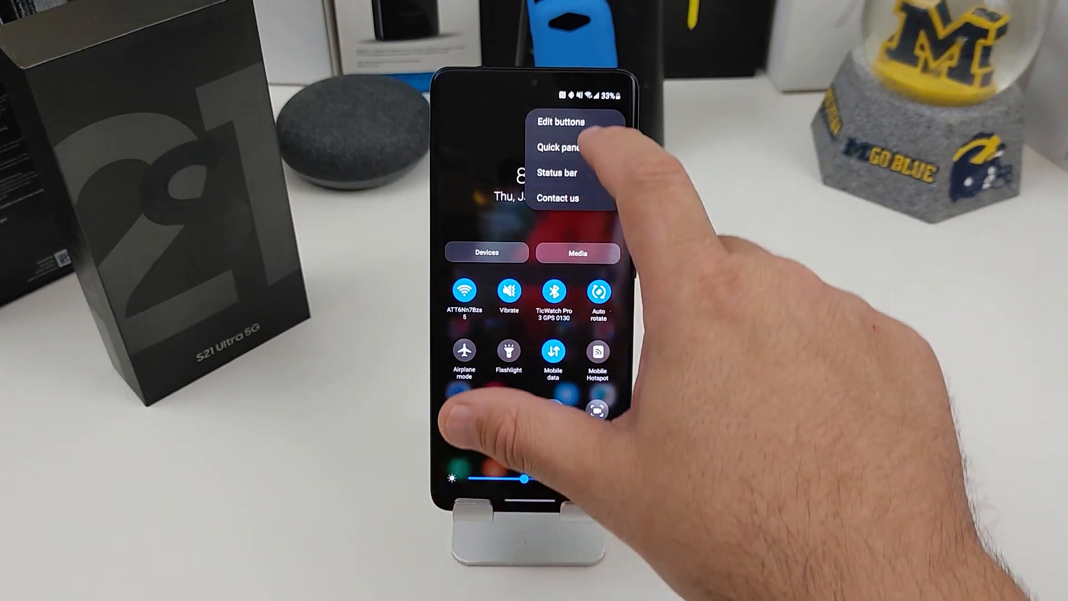
left_click(560, 147)
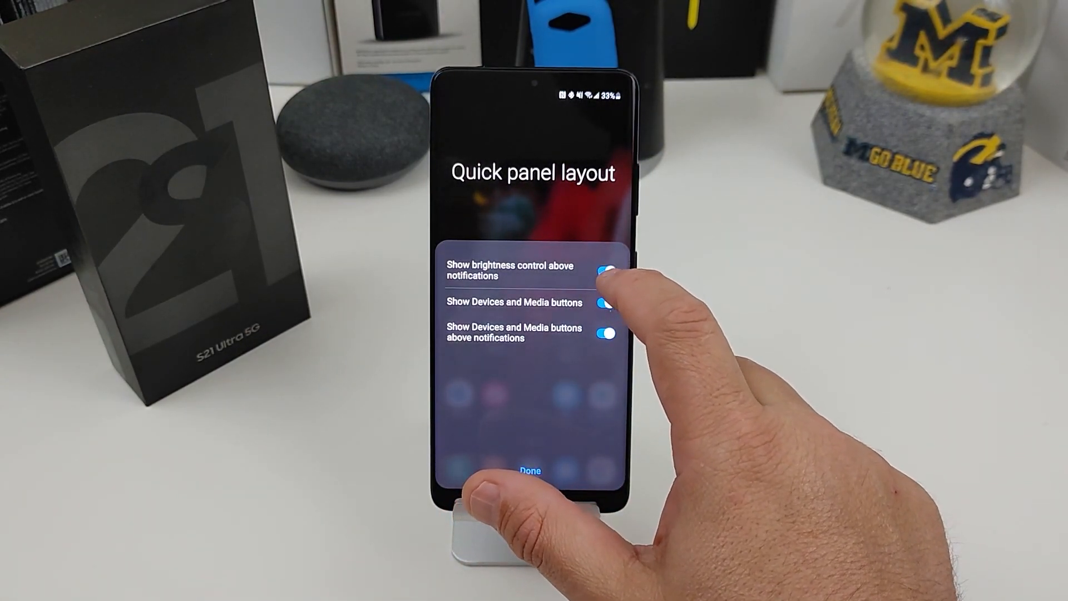
left_click(605, 272)
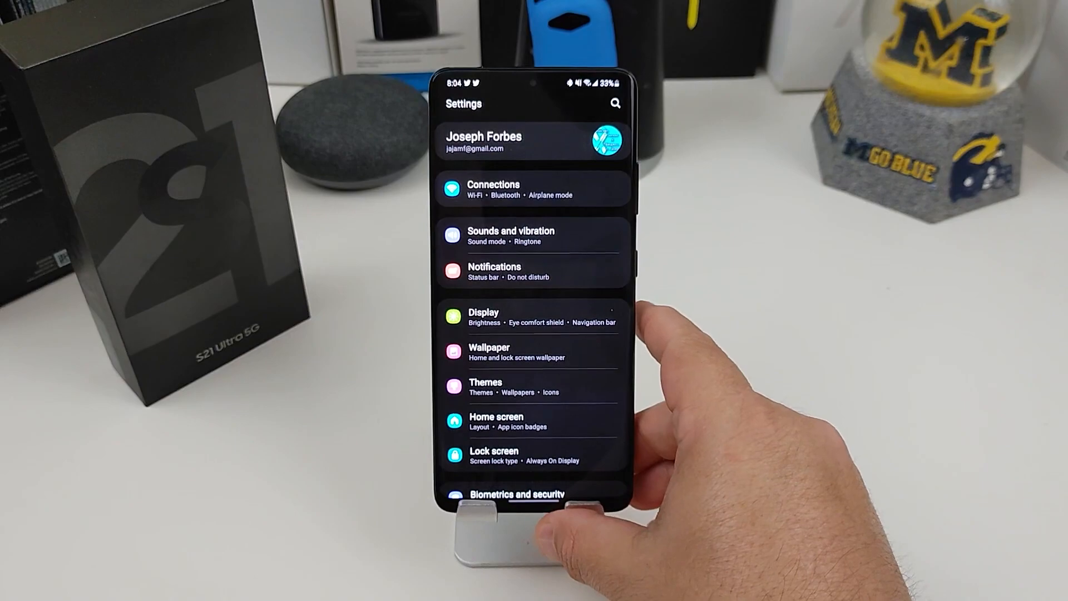
left_click(484, 315)
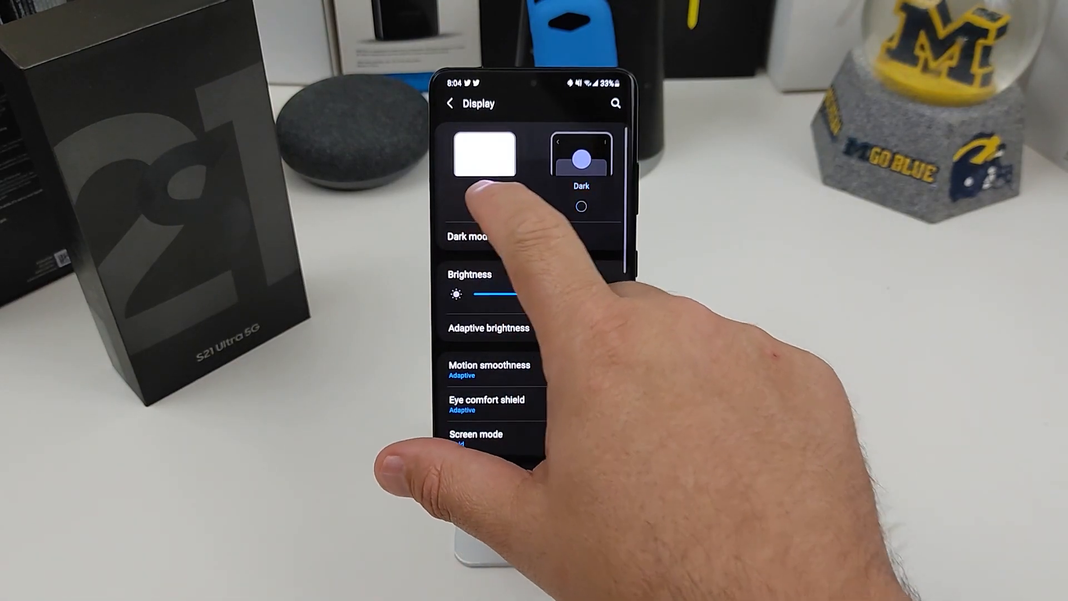
left_click(484, 158)
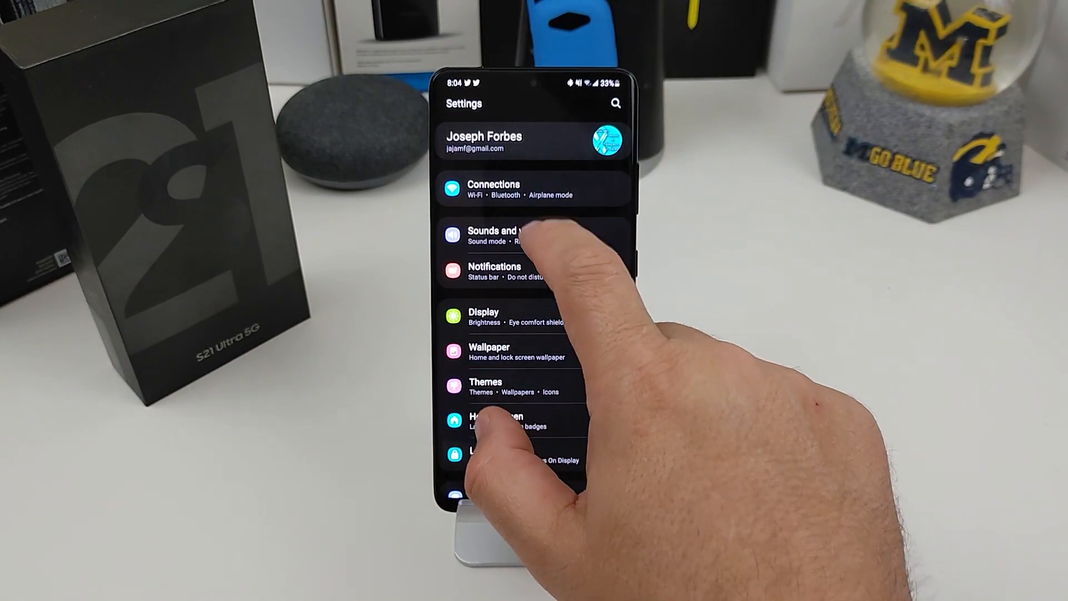
Step: Turn on Dolby Atmos and Dolby Atmos for gaming in Sound quality and effects
left_click(510, 235)
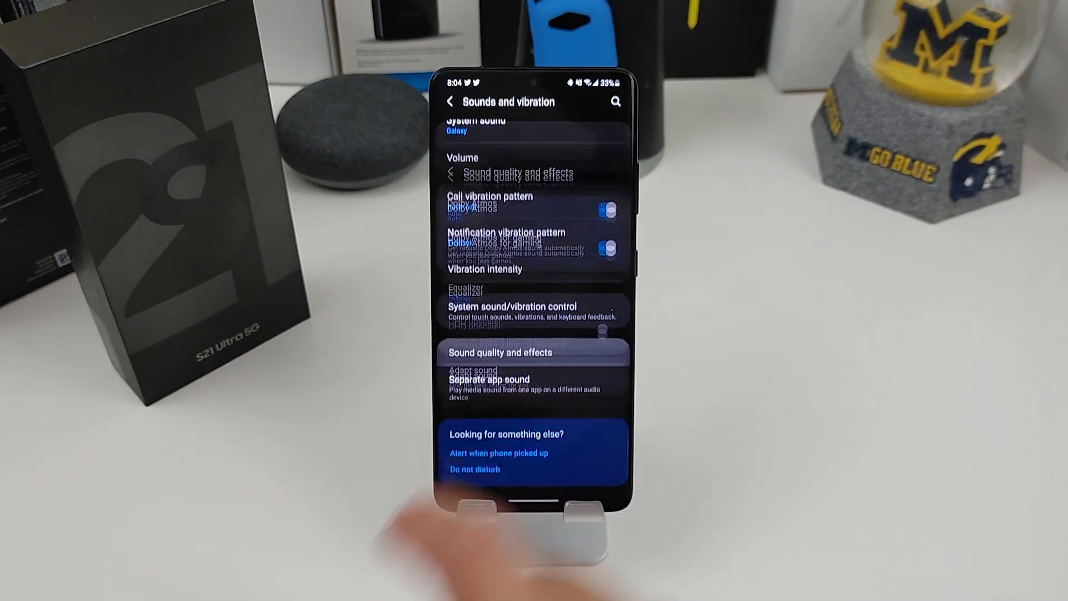
left_click(500, 352)
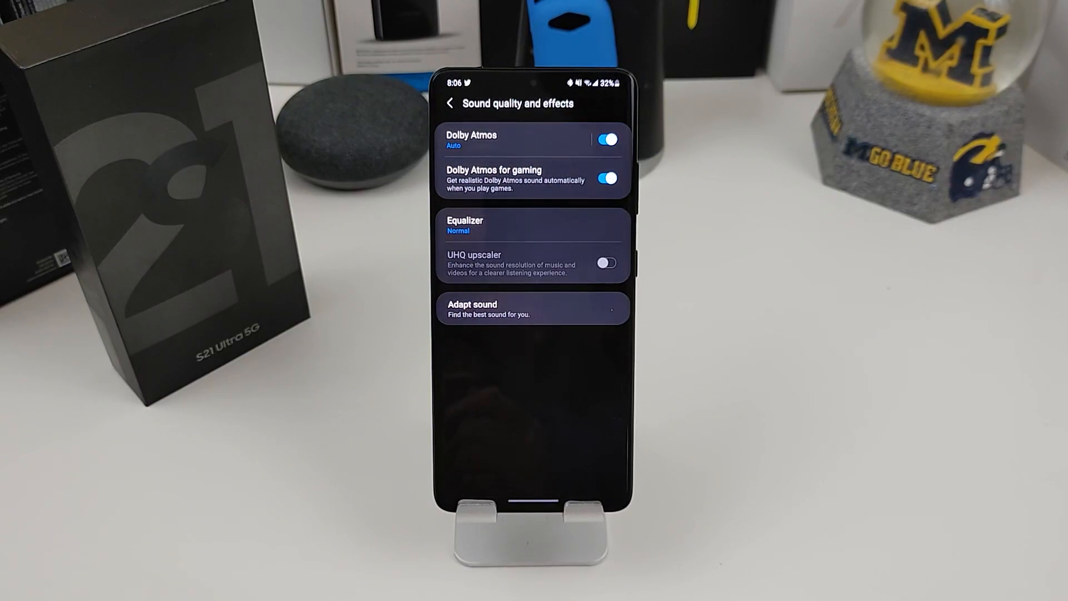
left_click(532, 308)
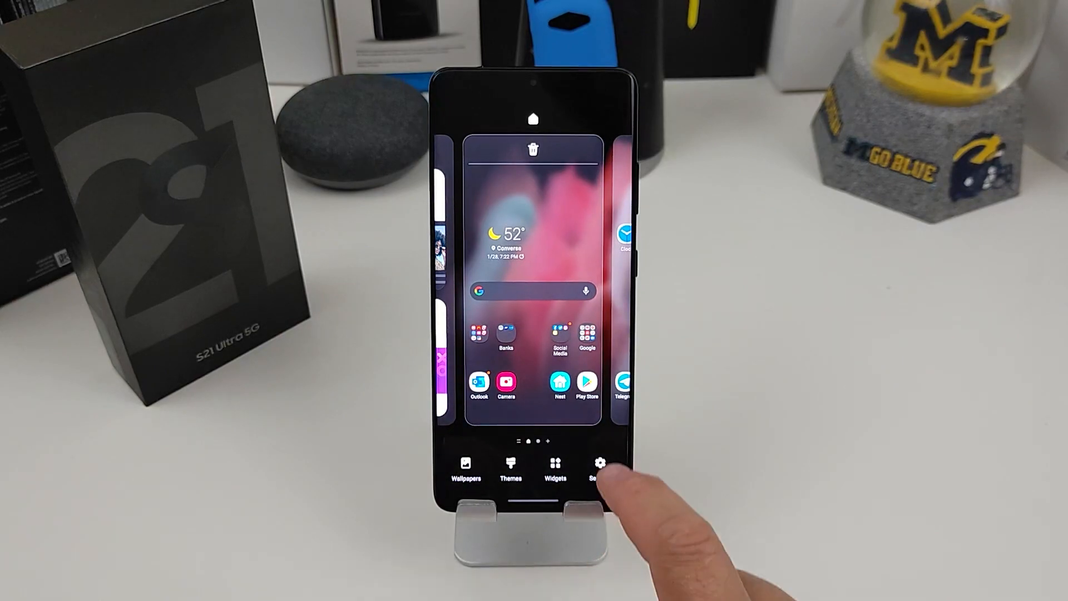
Step: Save a 5x5 home screen grid to match the 5x5 apps screen grid
left_click(600, 466)
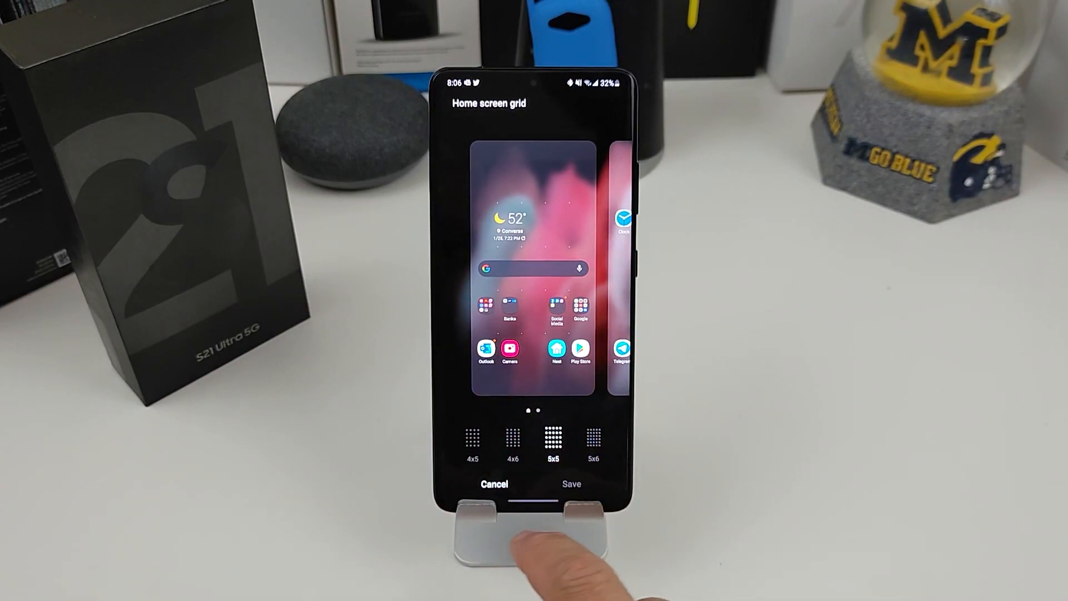
left_click(570, 484)
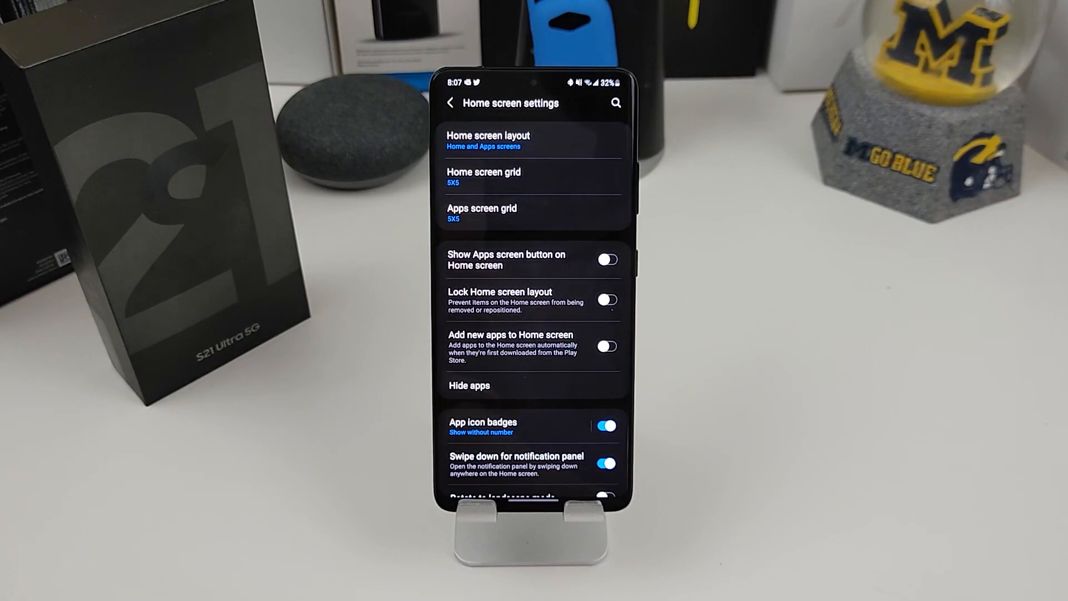
Step: Review App icon badges: badges on with the Dot style, then return Home
left_click(482, 213)
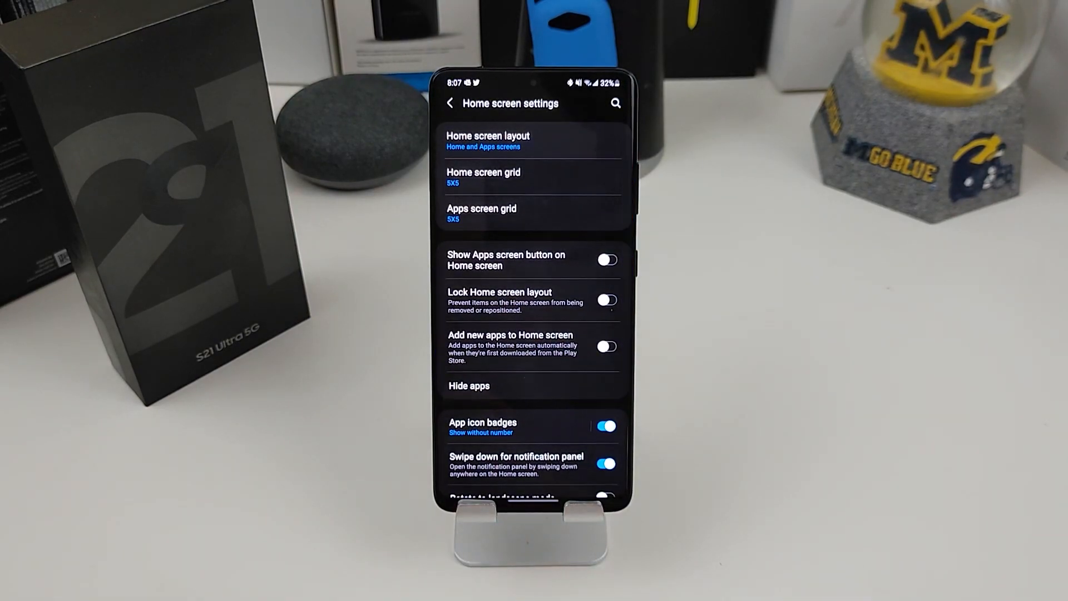
scroll("down", 3)
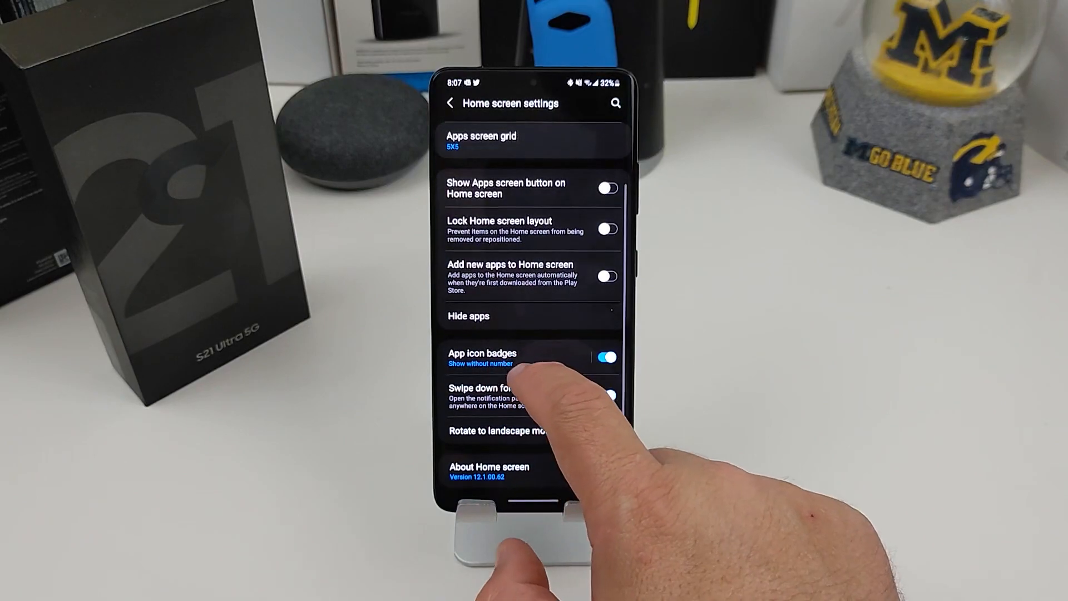
left_click(481, 357)
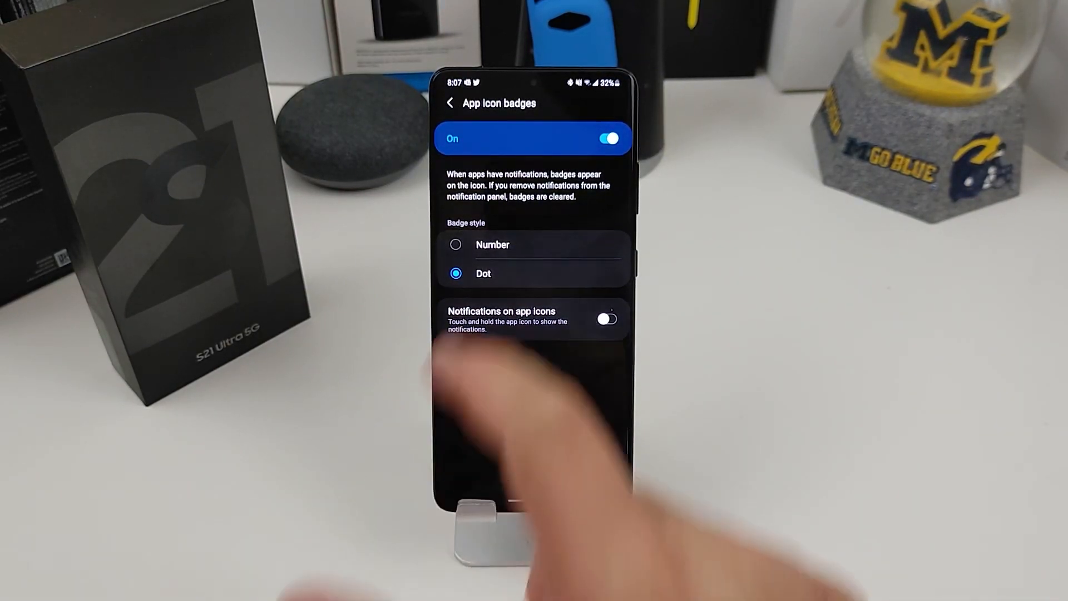
left_click(450, 102)
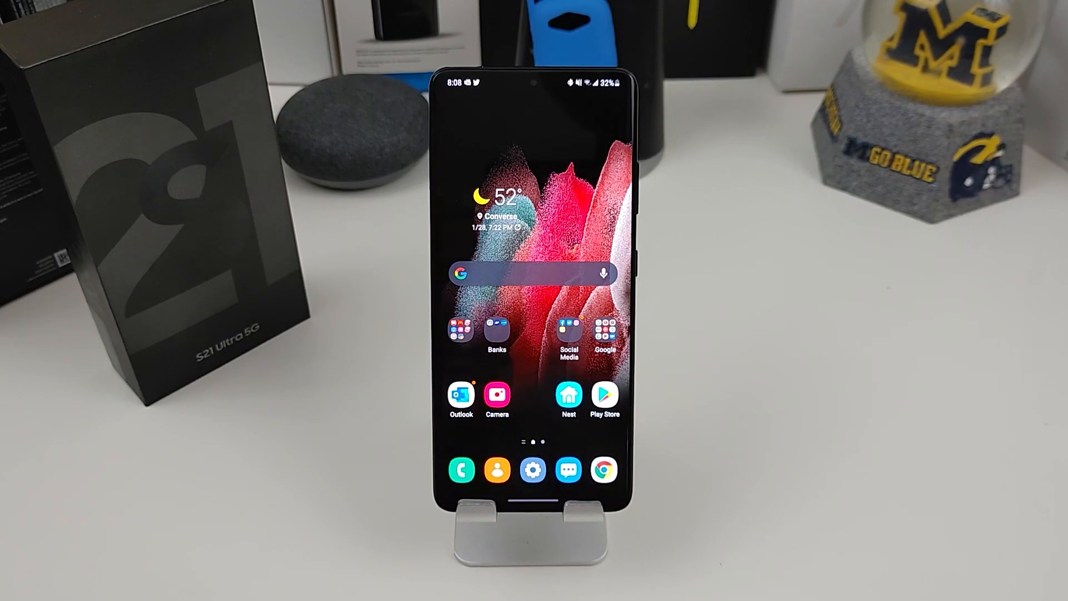
Step: Confirm Always On Display is on with a 7:00 AM–12:00 AM schedule under Lock screen
left_click(532, 469)
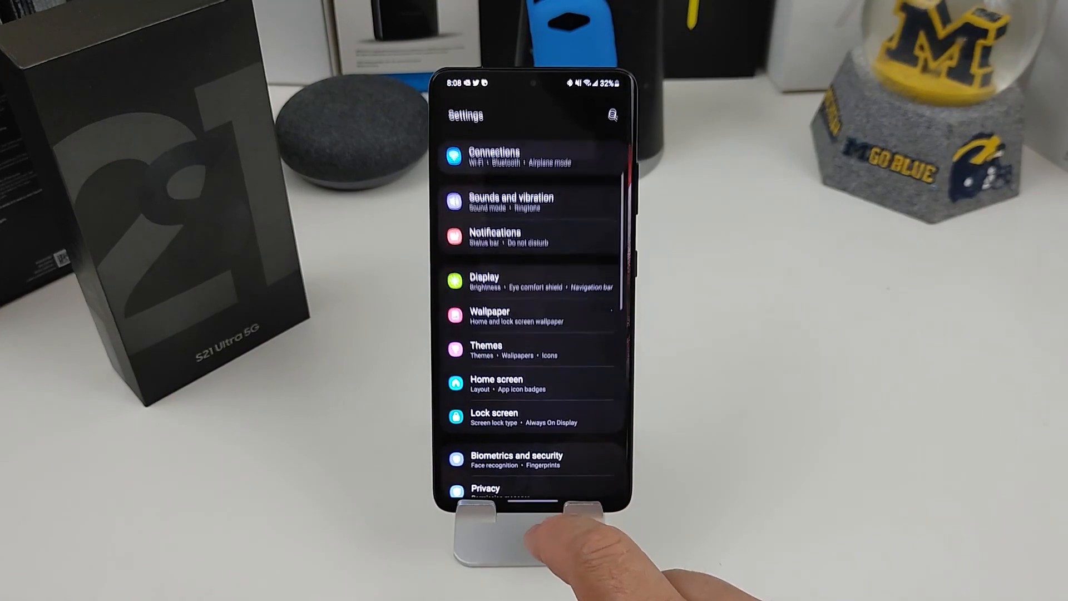
scroll("up", 3)
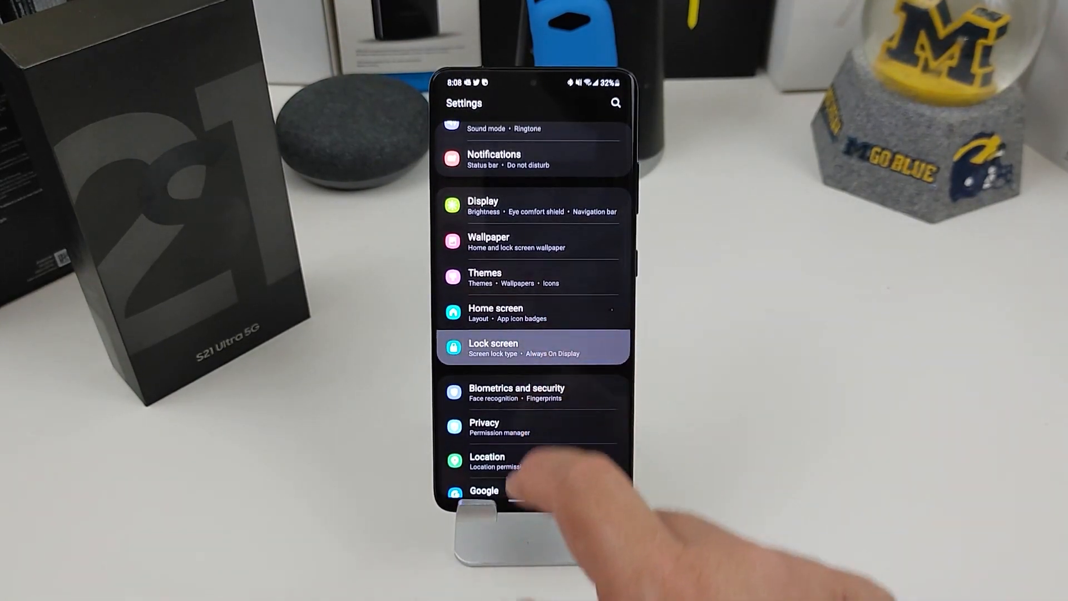
left_click(531, 347)
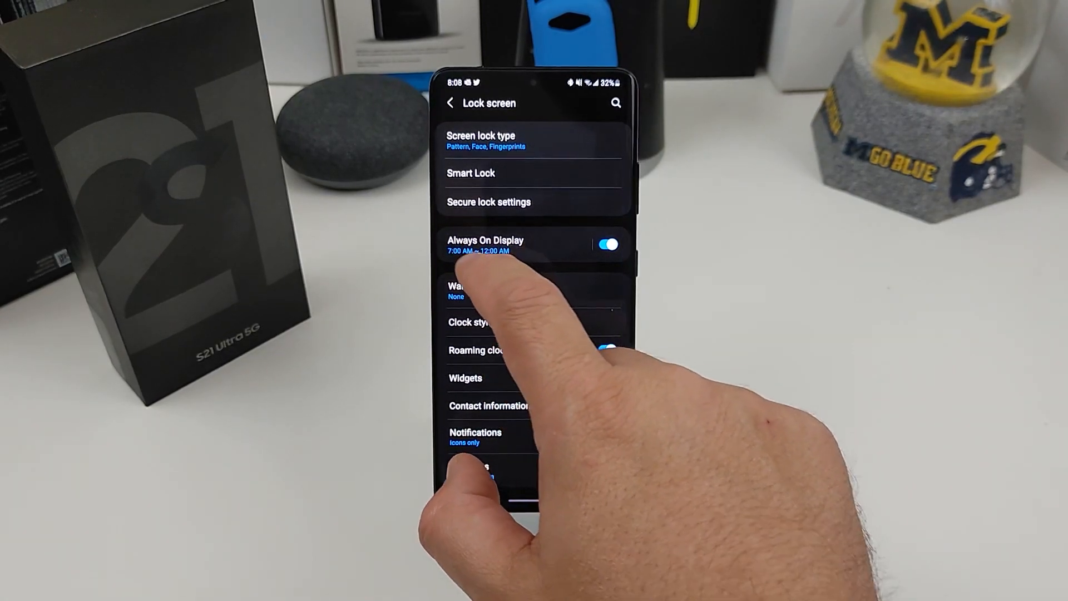
left_click(485, 244)
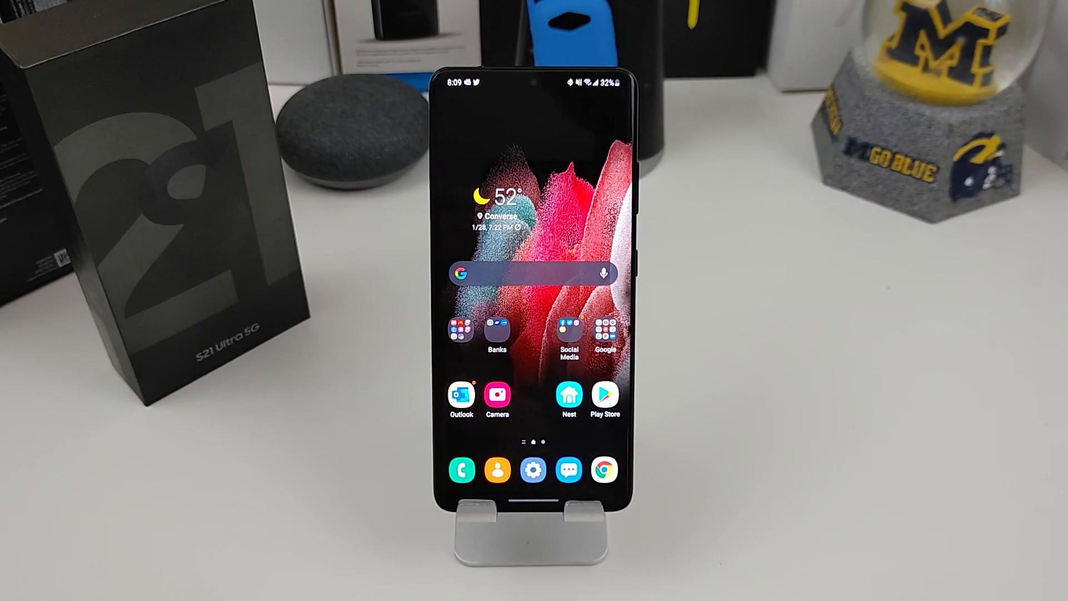
left_click(533, 469)
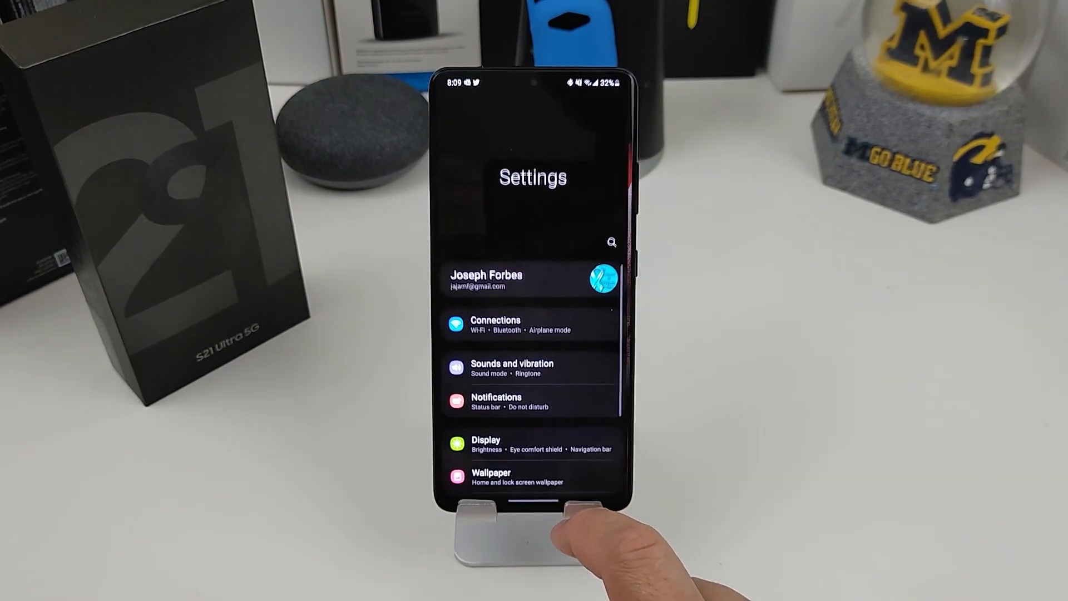
scroll("up", 3)
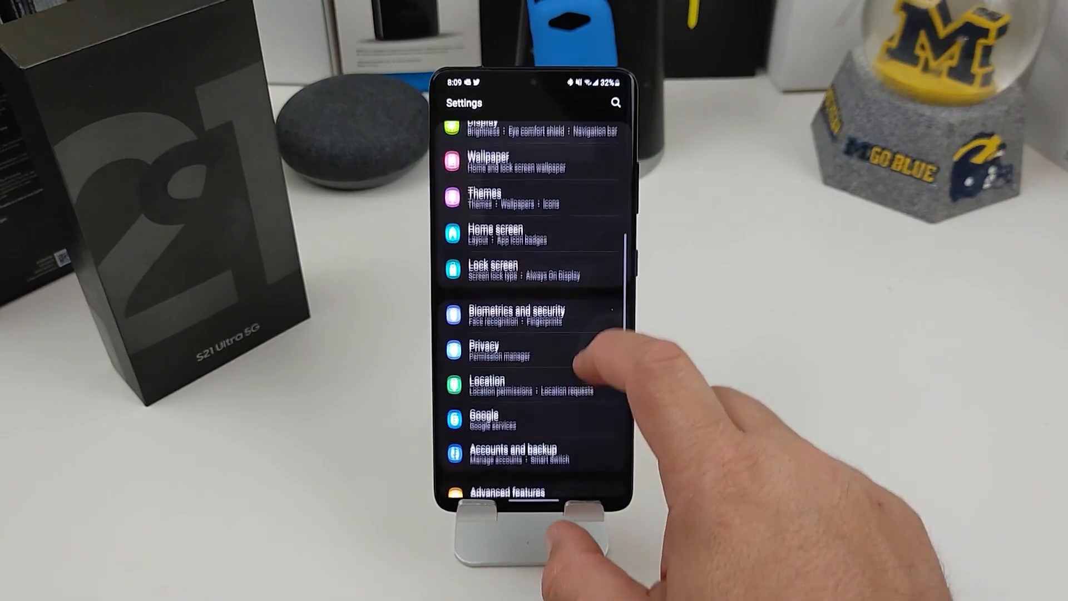
left_click(514, 490)
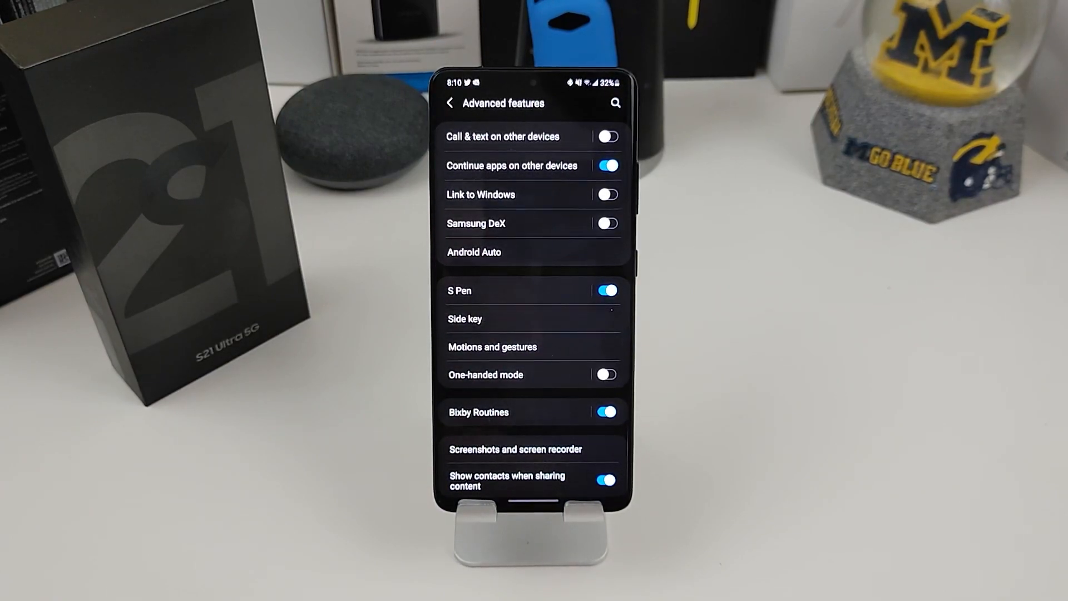
left_click(492, 347)
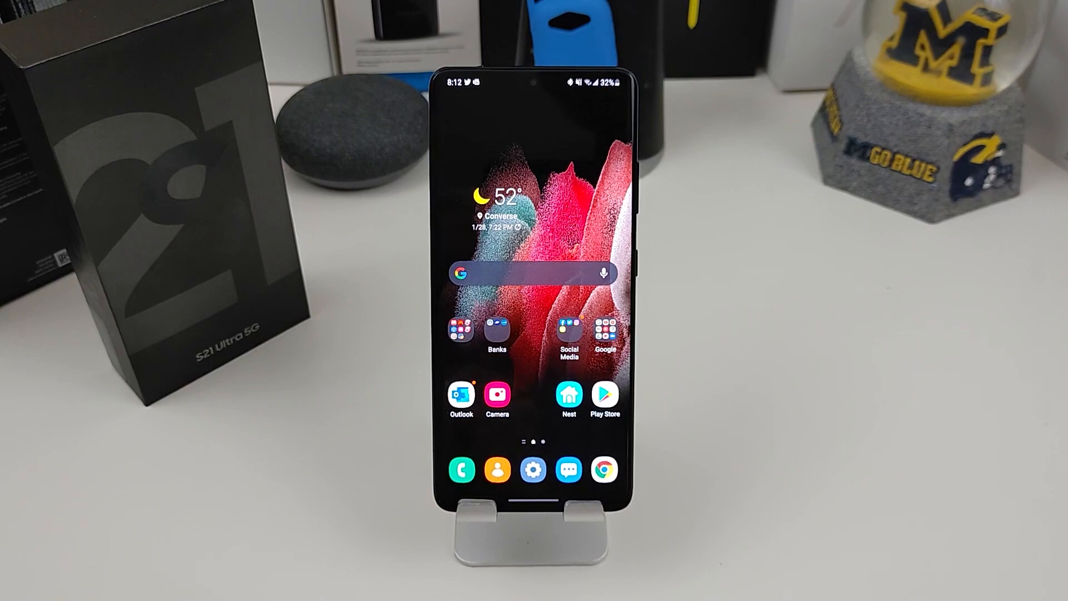
Step: Set Detailed notifications and show All notification icons in the status bar
left_click(531, 470)
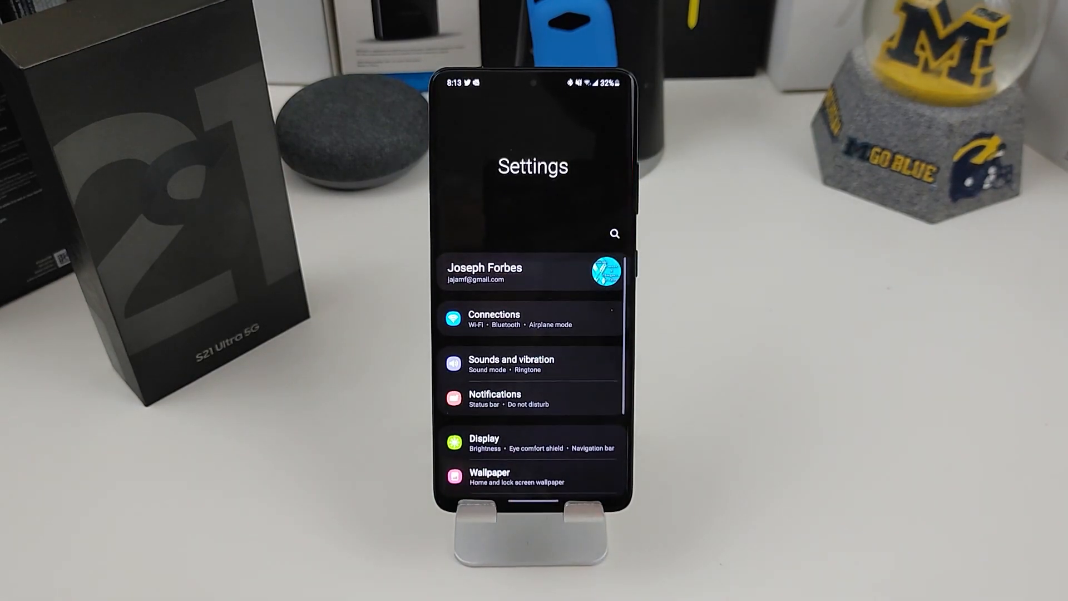
left_click(494, 401)
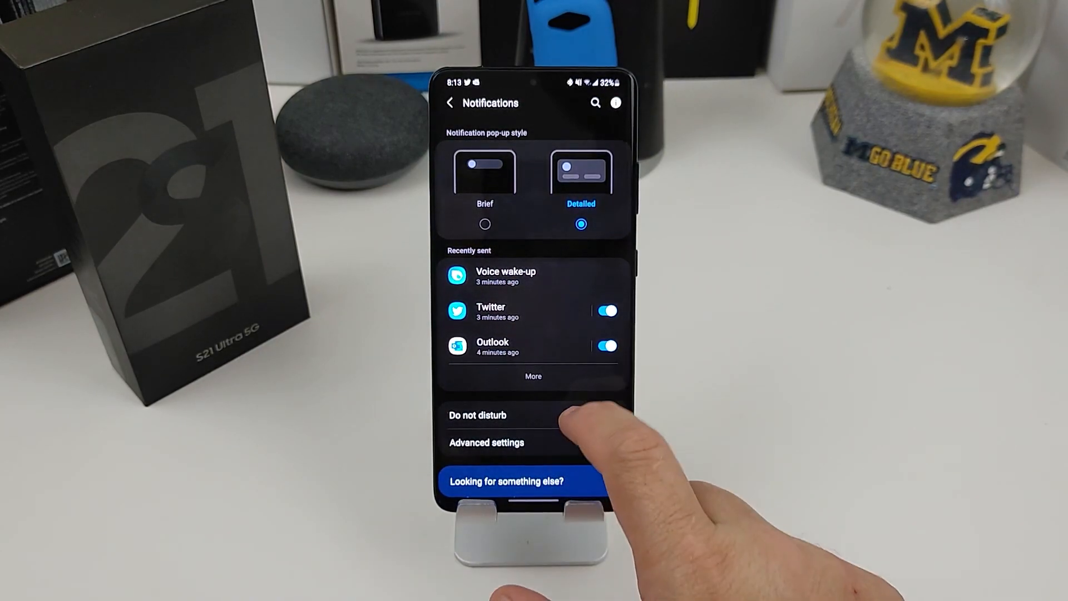
left_click(486, 442)
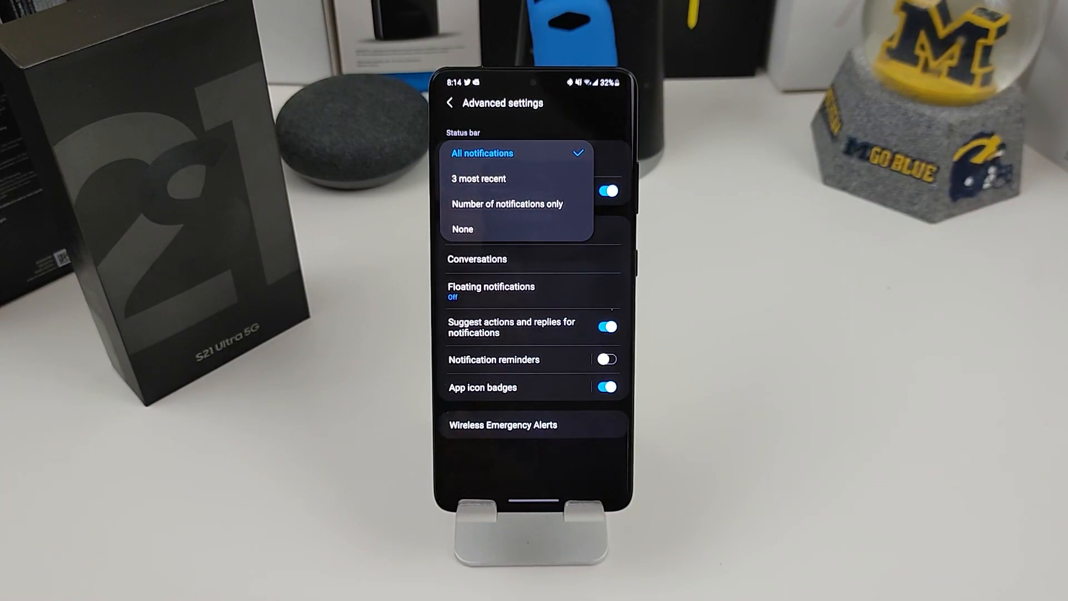
left_click(482, 153)
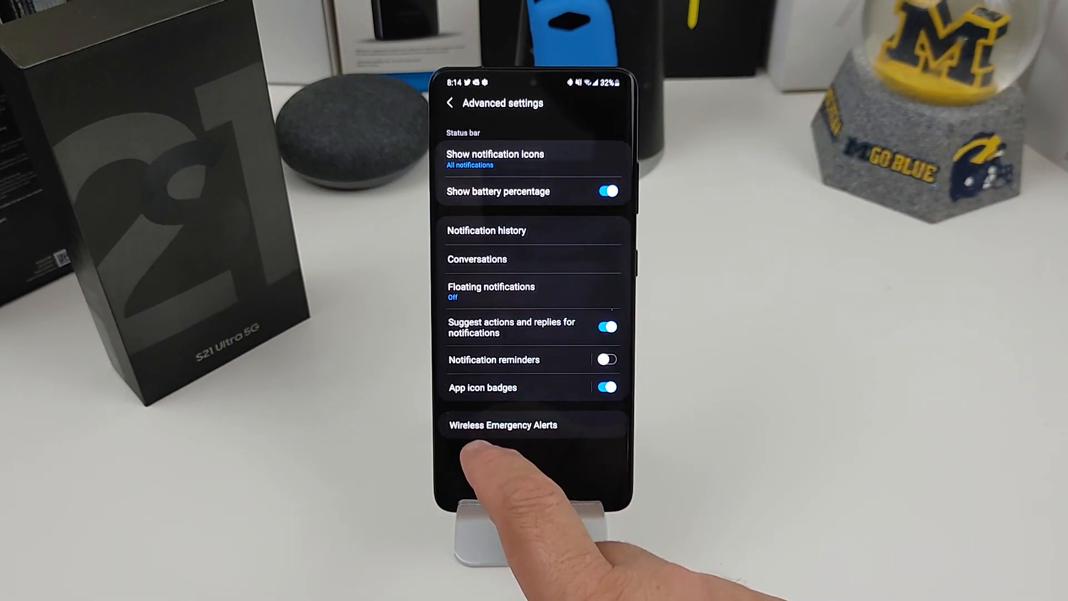
Step: Review App icon badges showing dot style on, then return Home
left_click(482, 387)
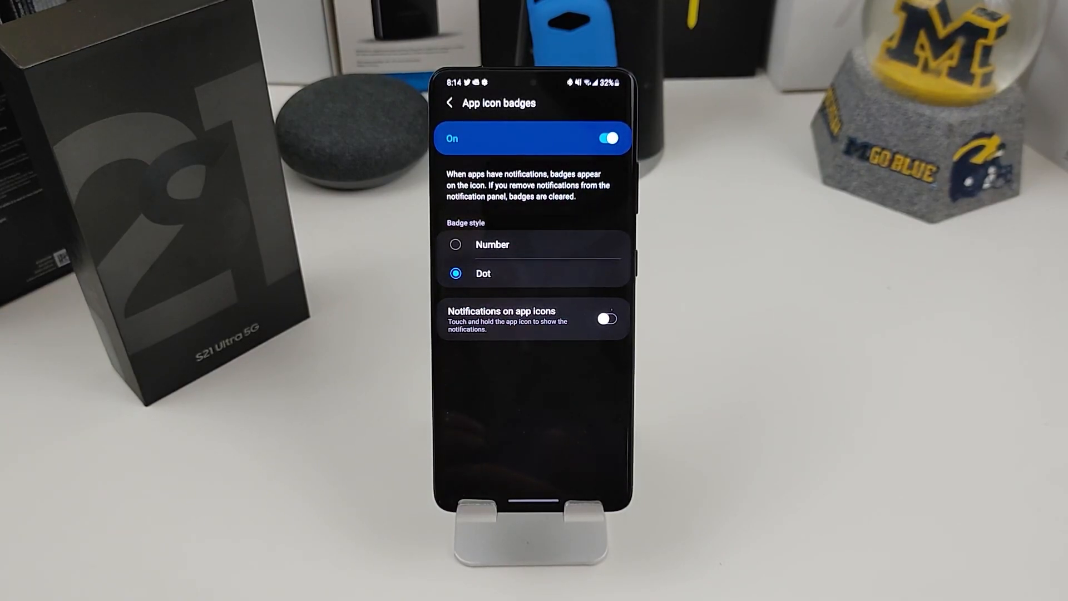
left_click(449, 102)
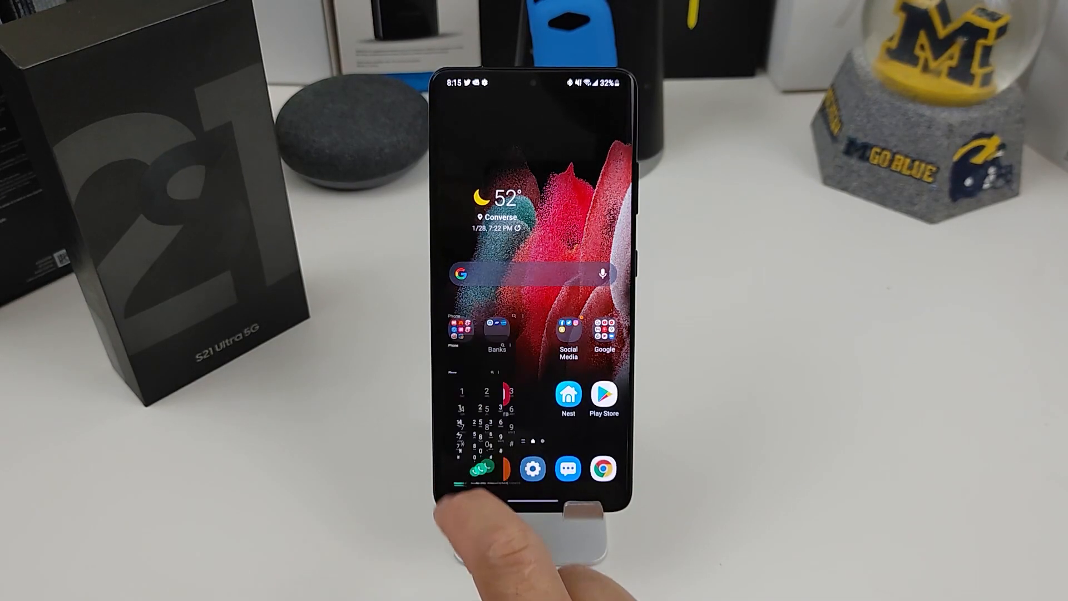
Step: Preview a blue abstract video as a call background in the Phone app's settings
left_click(485, 470)
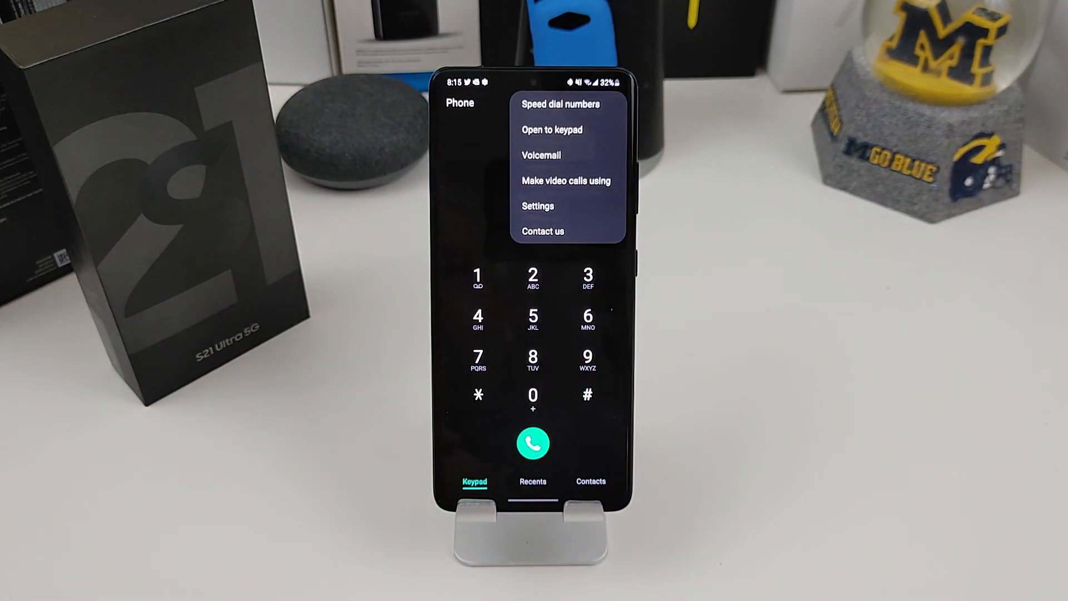
left_click(538, 206)
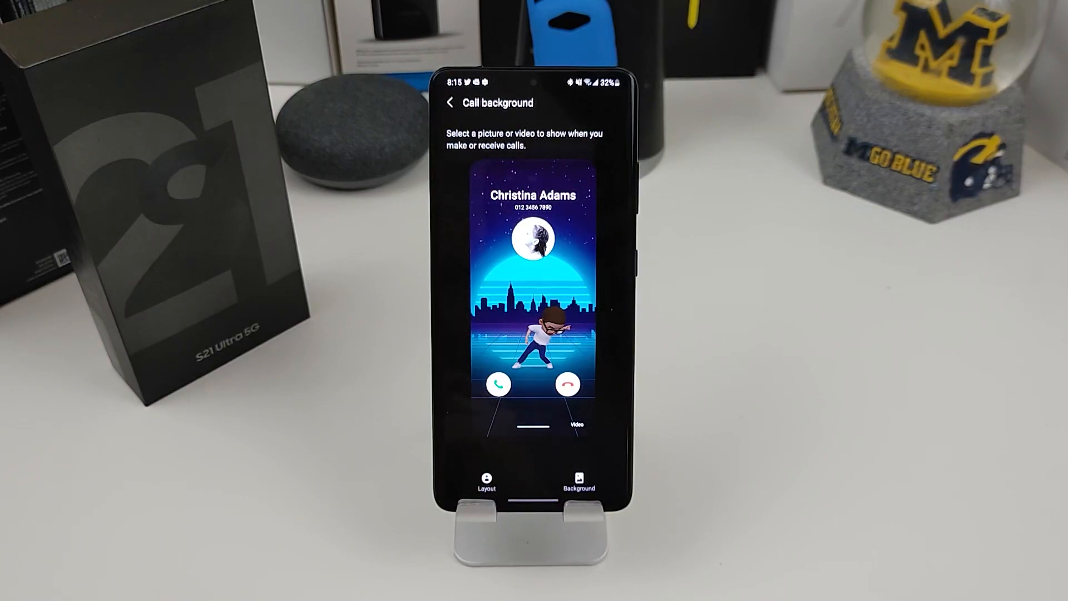
left_click(486, 481)
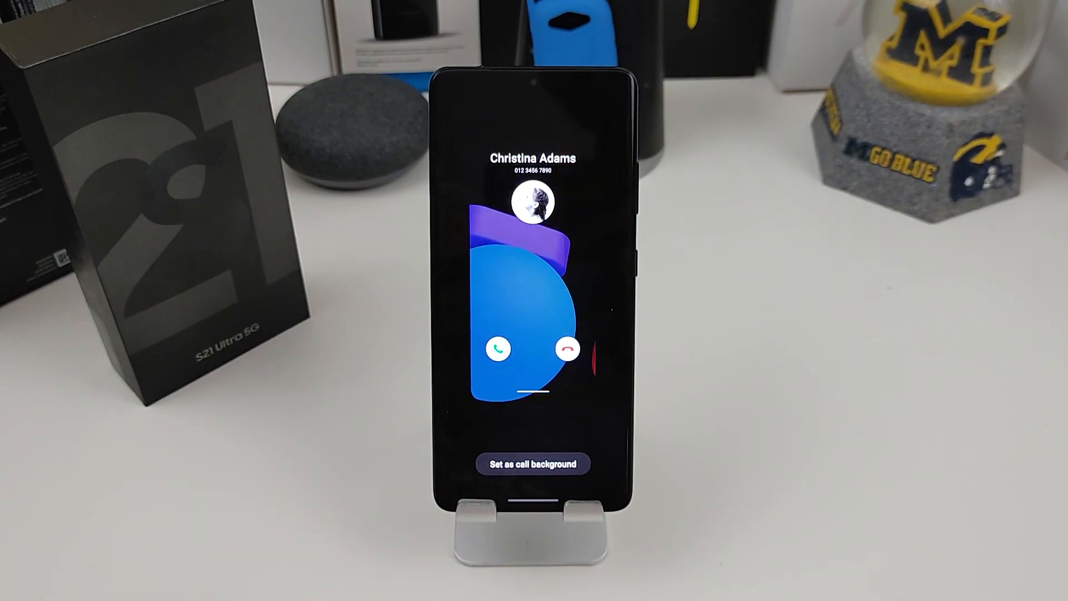
Step: Preview the dancing avatar and city skyline call background videos
left_click(533, 462)
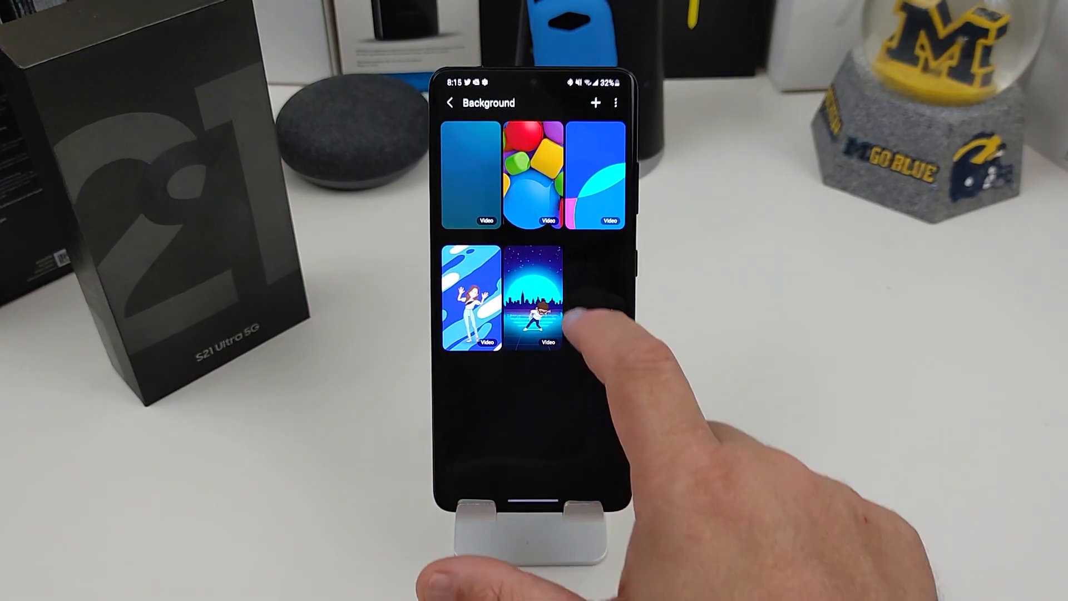
left_click(535, 301)
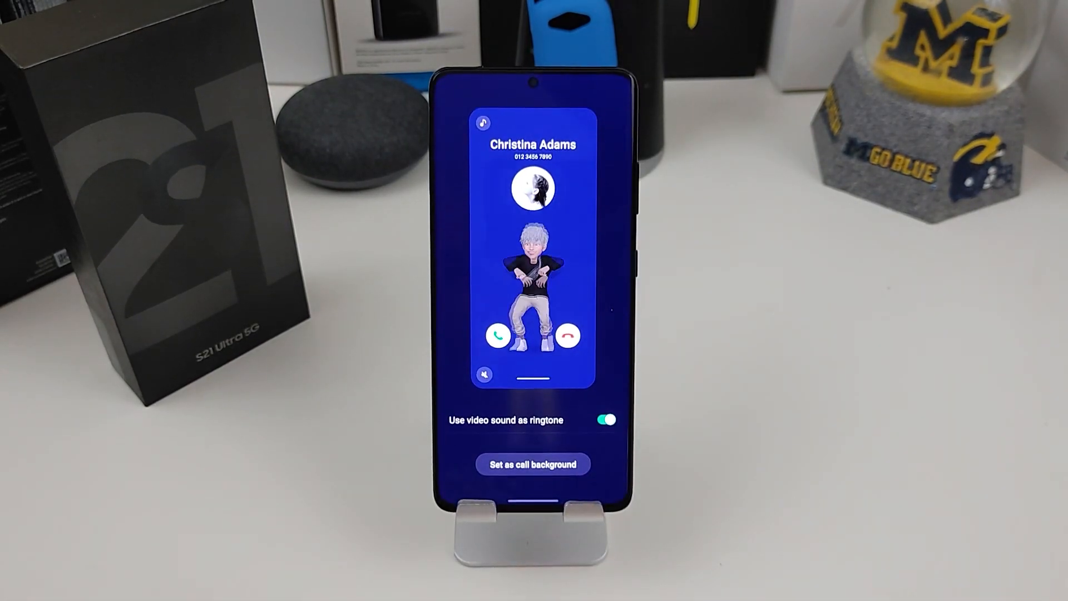
left_click(532, 464)
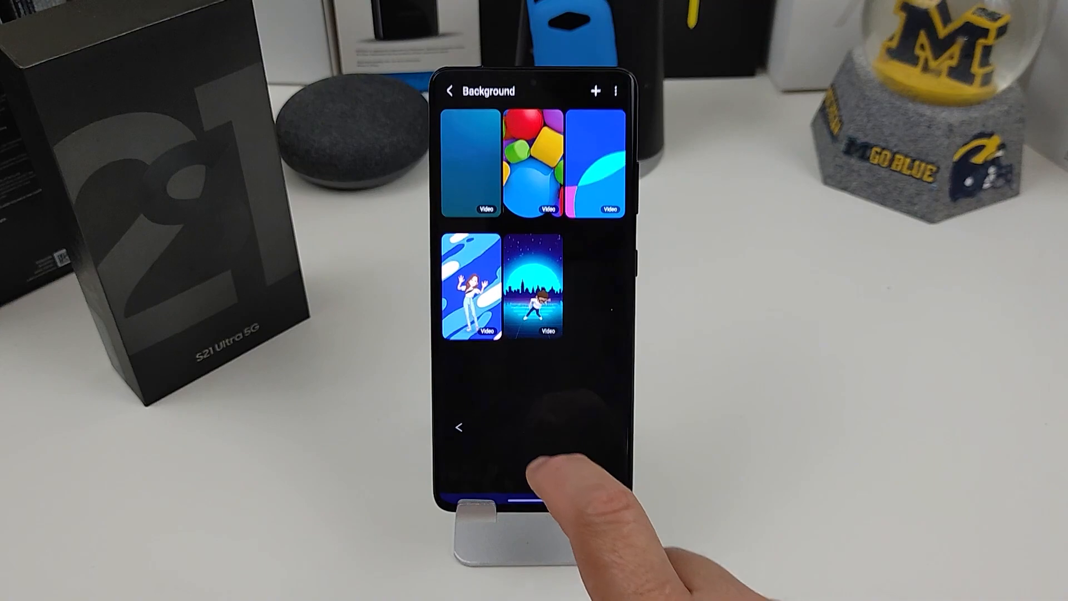
left_click(543, 286)
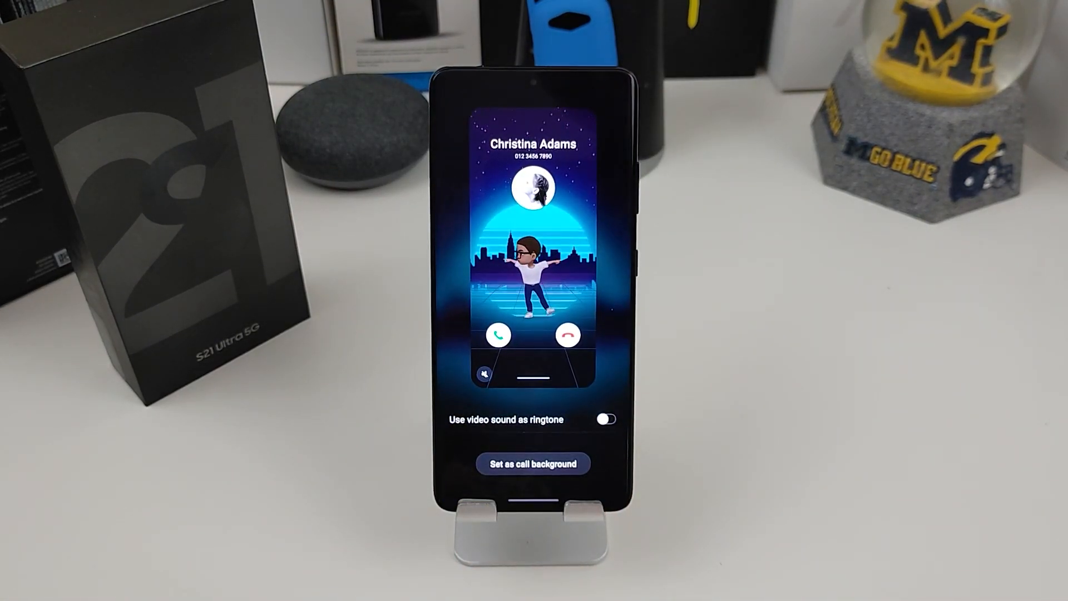
left_click(532, 462)
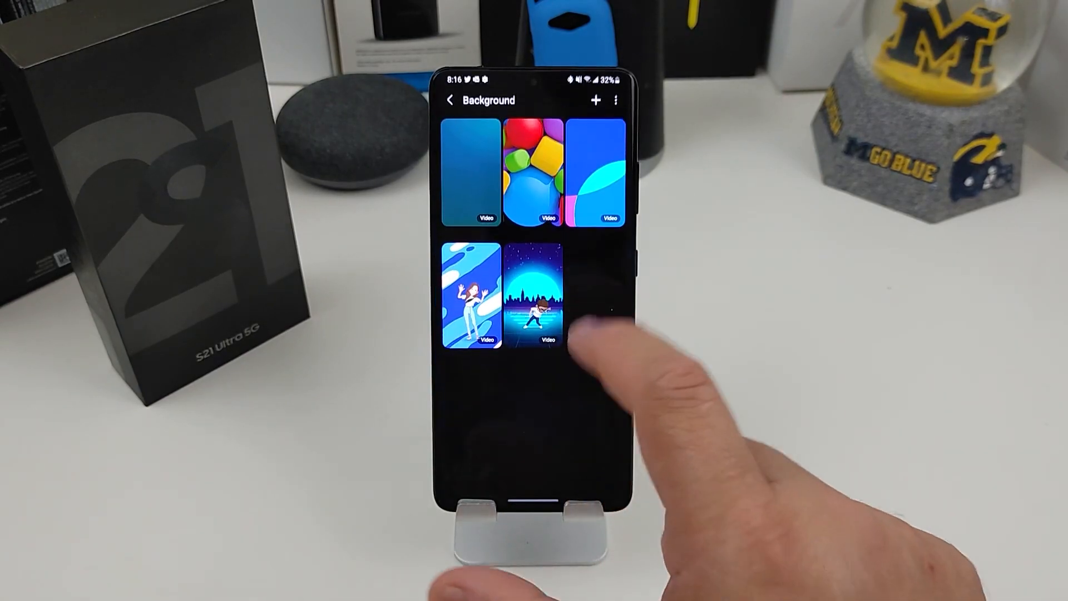
Step: Start a new call background using Create using AR Emoji
left_click(595, 99)
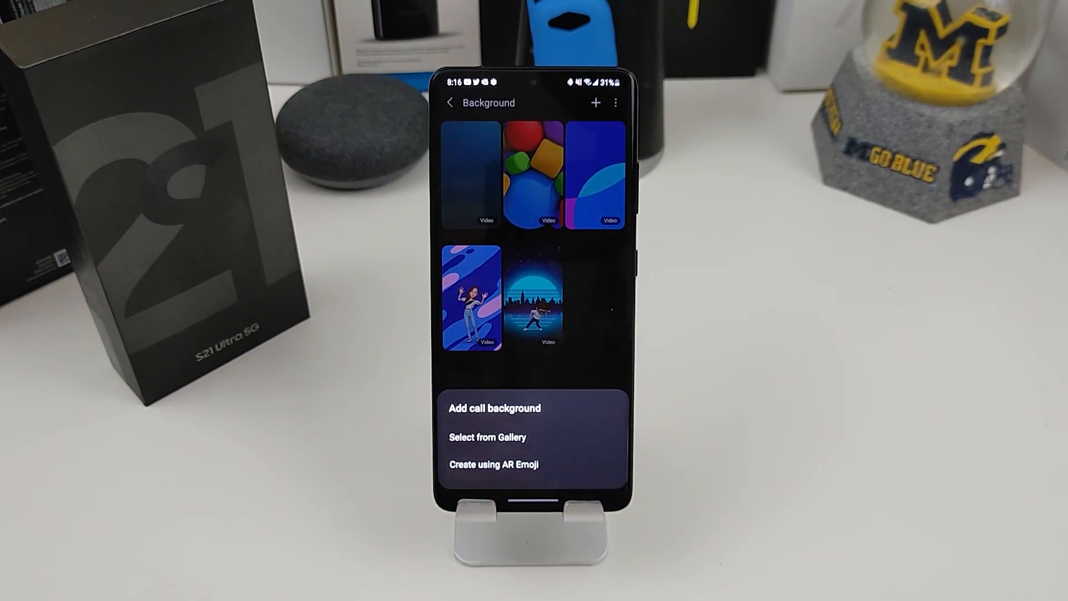
left_click(491, 464)
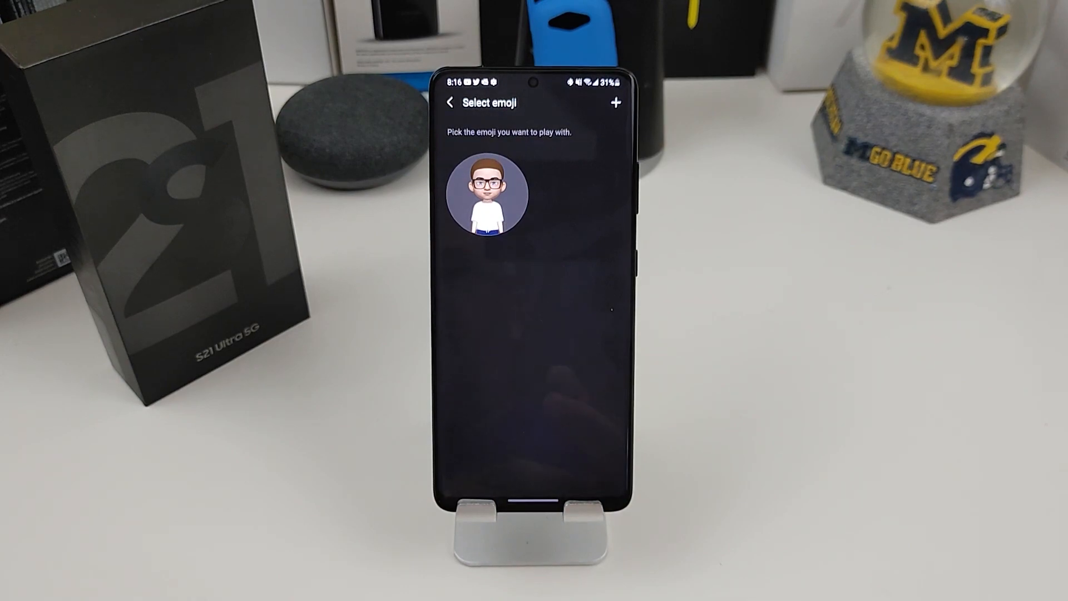